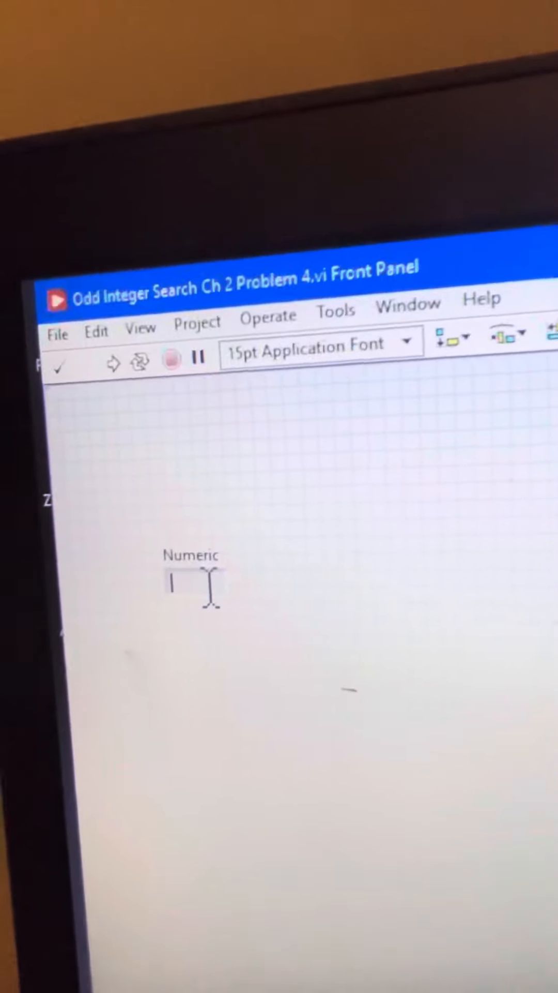
pyautogui.write('0')
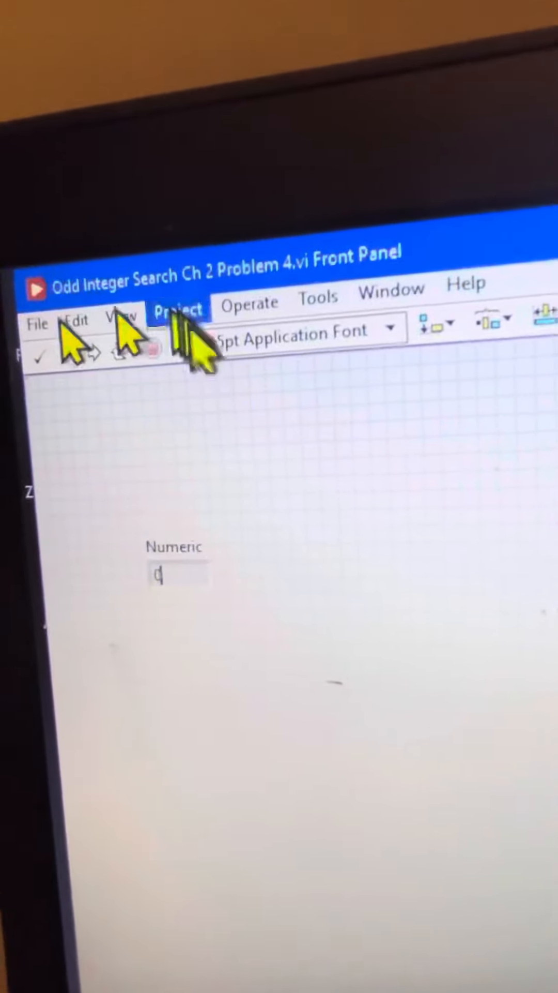